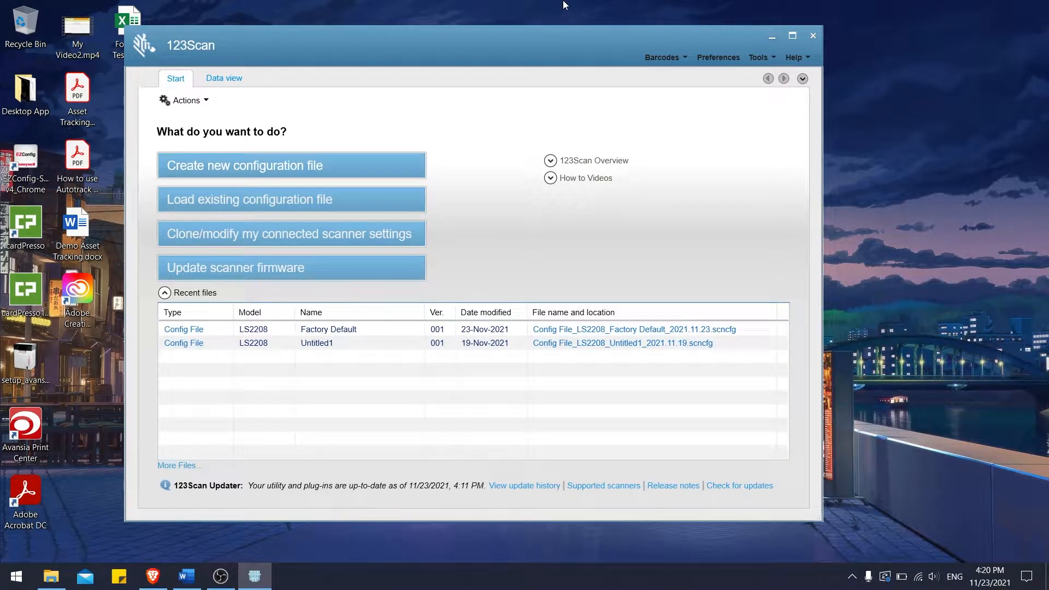
Maximize the 123Scan start screen listing the recent LS2208 configuration files.
{"action": "left_click", "coordinate": [792, 35]}
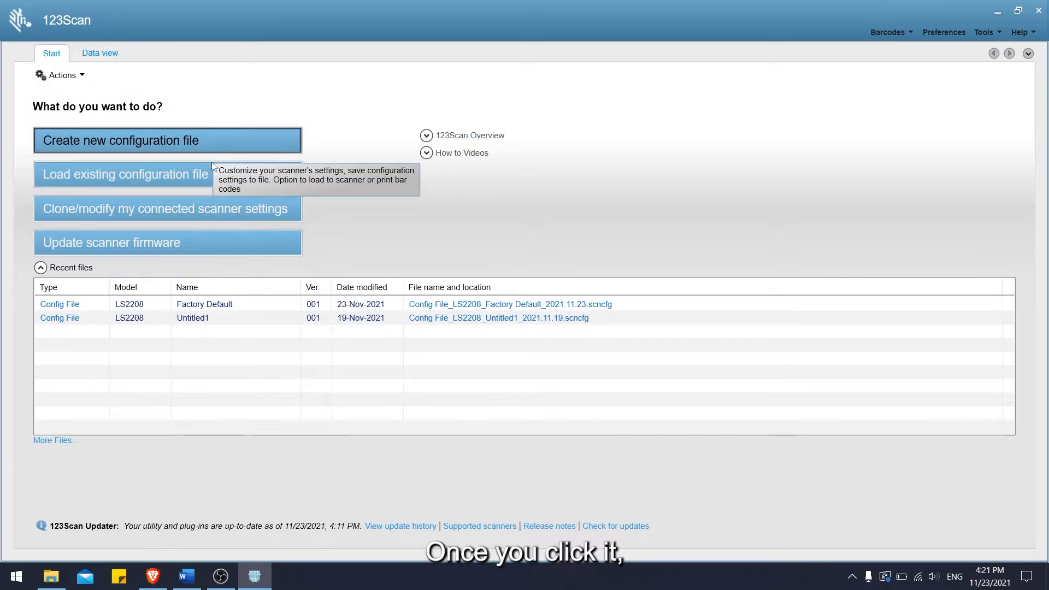
Start a new configuration for the USB-connected LS2208 using the Release 010 plug-in.
{"action": "left_click", "coordinate": [166, 141]}
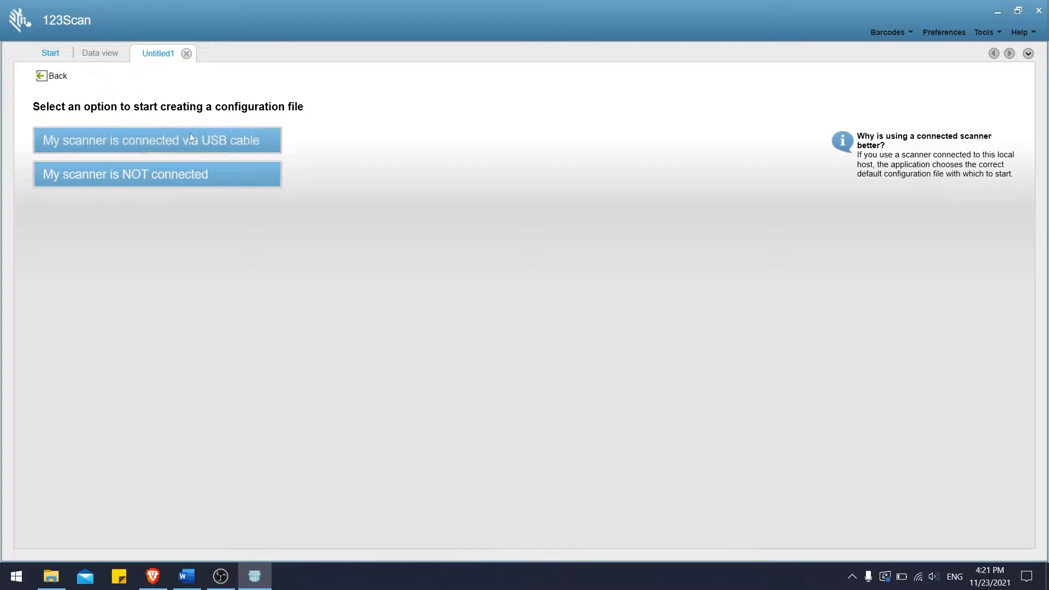
{"action": "left_click", "coordinate": [156, 140]}
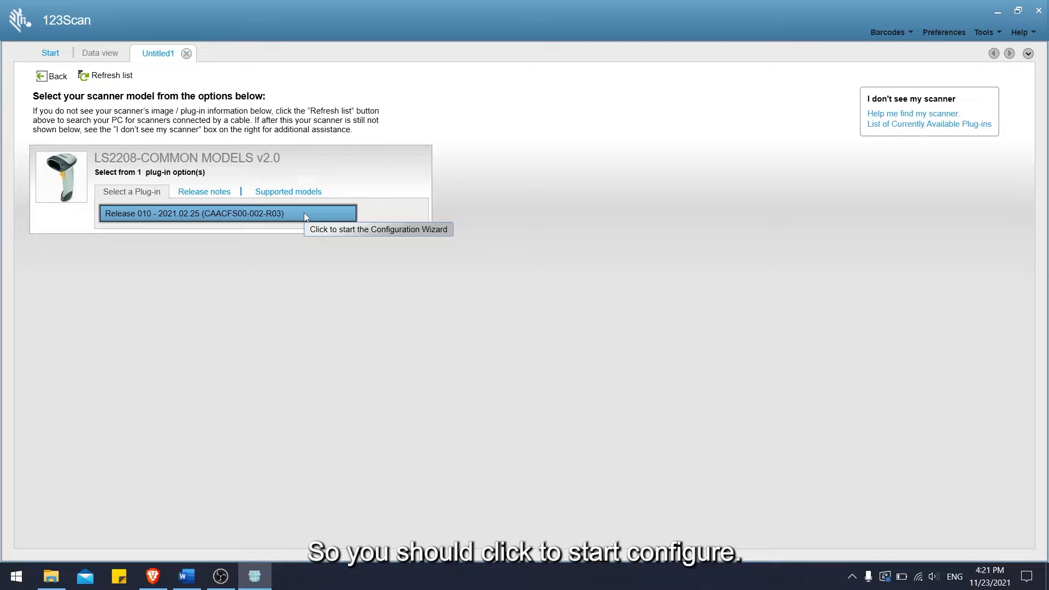
{"action": "left_click", "coordinate": [194, 213]}
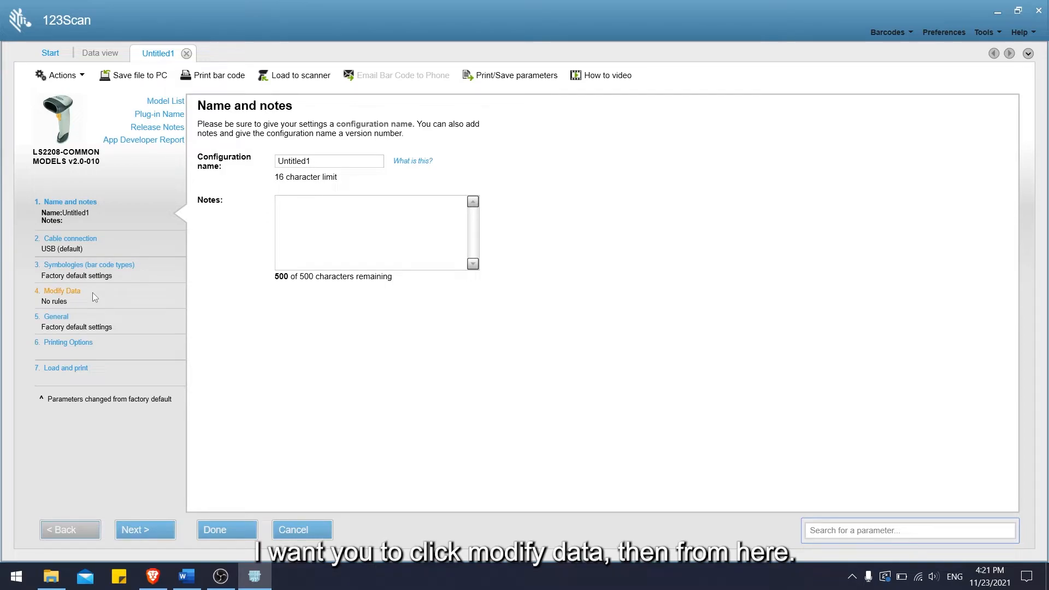
Choose basic complex data modification and the <PREFIX><DATA><SUFFIX 1> scan layout.
{"action": "left_click", "coordinate": [61, 290]}
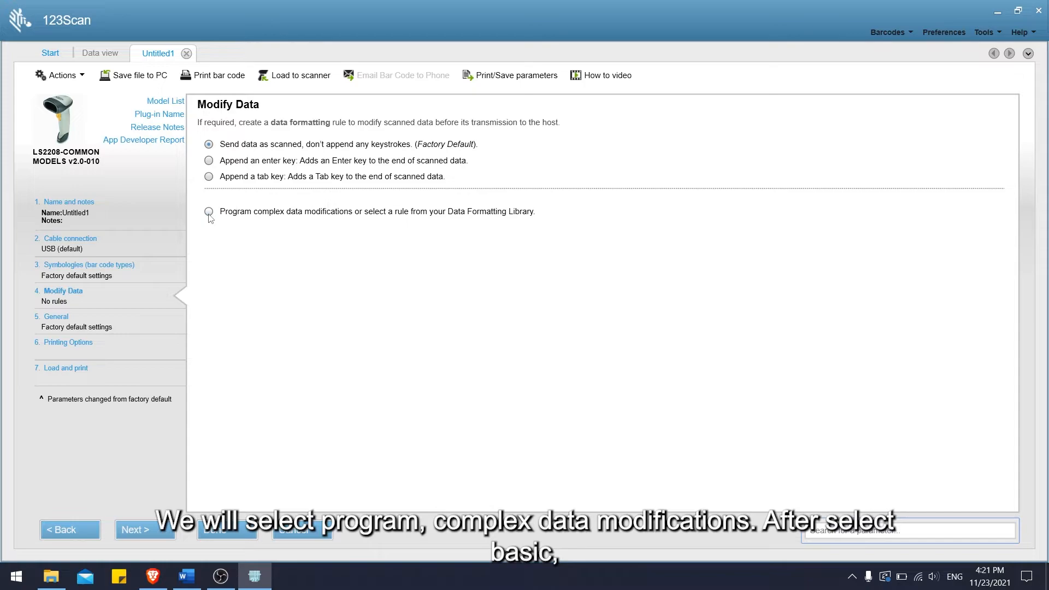
{"action": "left_click", "coordinate": [209, 211]}
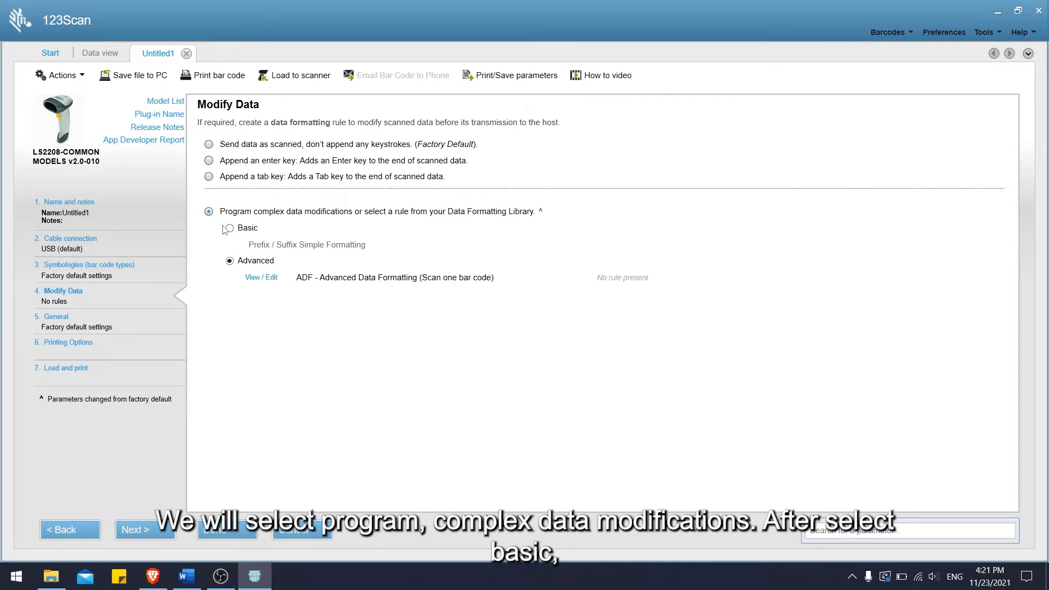
{"action": "left_click", "coordinate": [230, 227]}
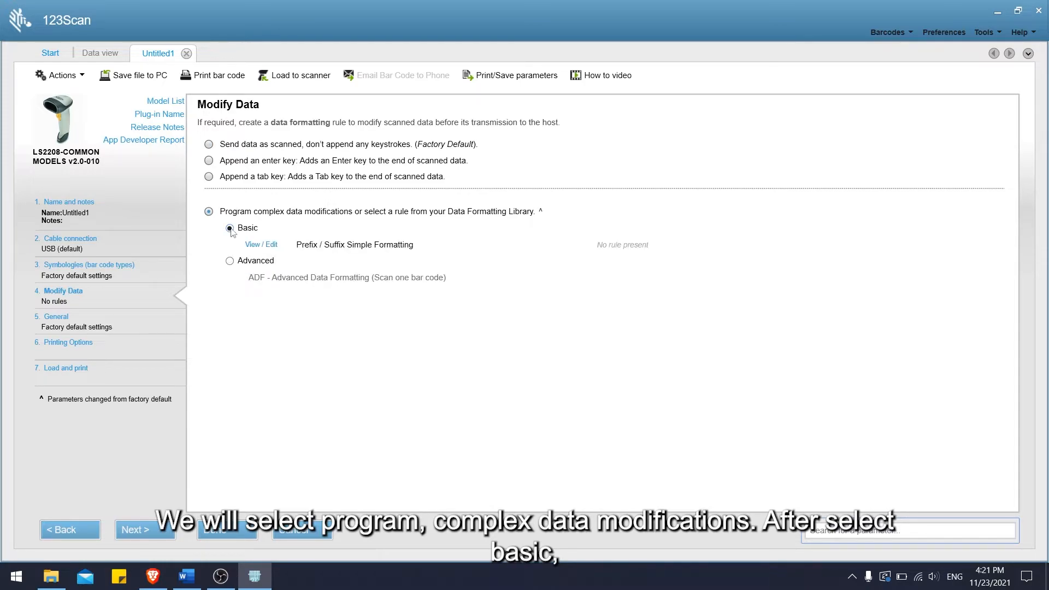
{"action": "left_click", "coordinate": [230, 228]}
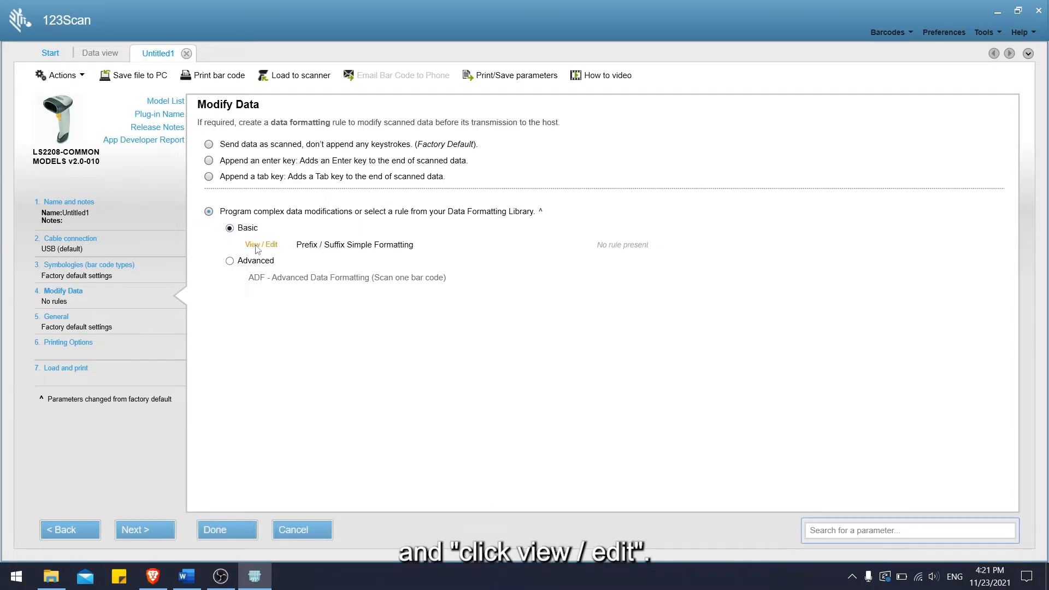
{"action": "left_click", "coordinate": [261, 244]}
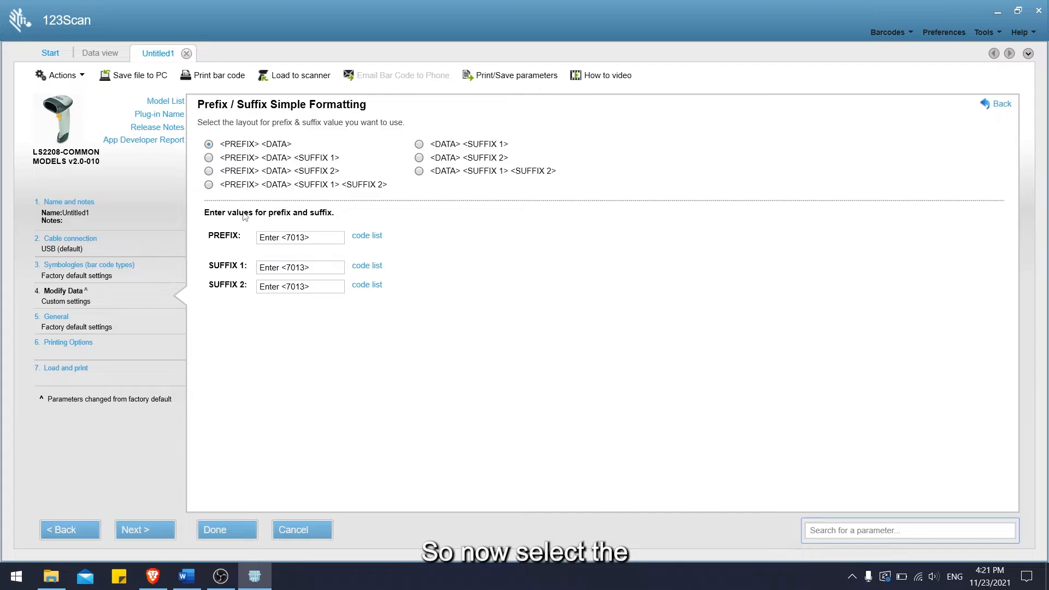
{"action": "left_click", "coordinate": [208, 157]}
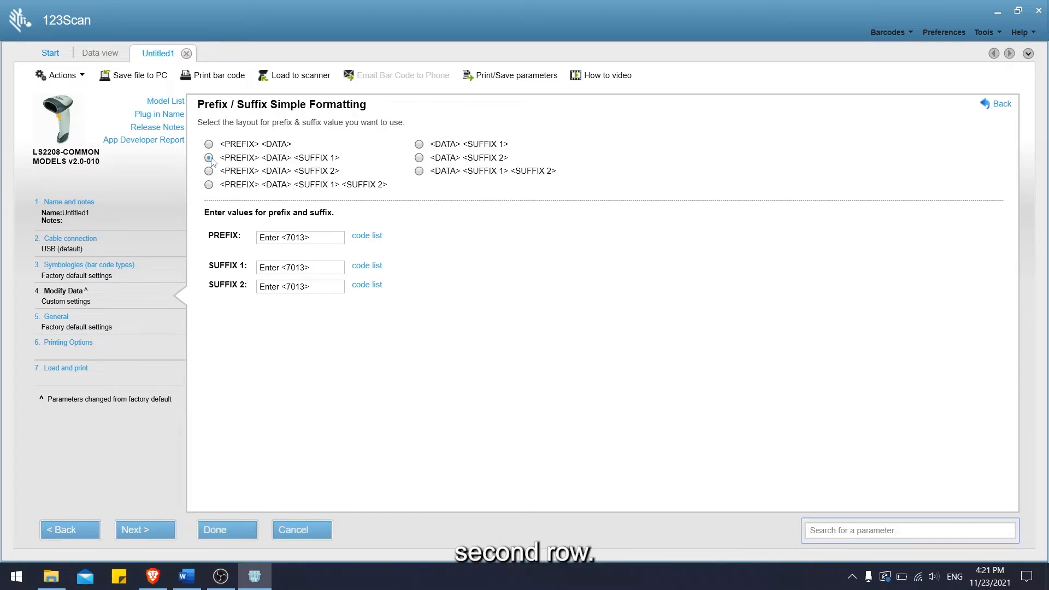
{"action": "left_click", "coordinate": [209, 158]}
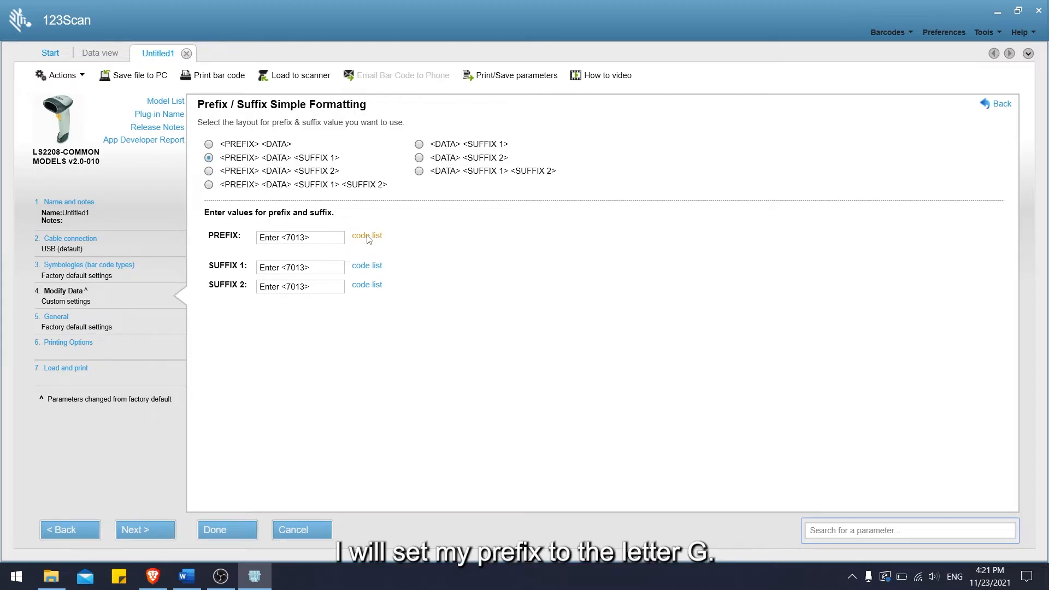
Insert the letter G as the prefix and the letter M as suffix 1 from the code list.
{"action": "left_click", "coordinate": [366, 236]}
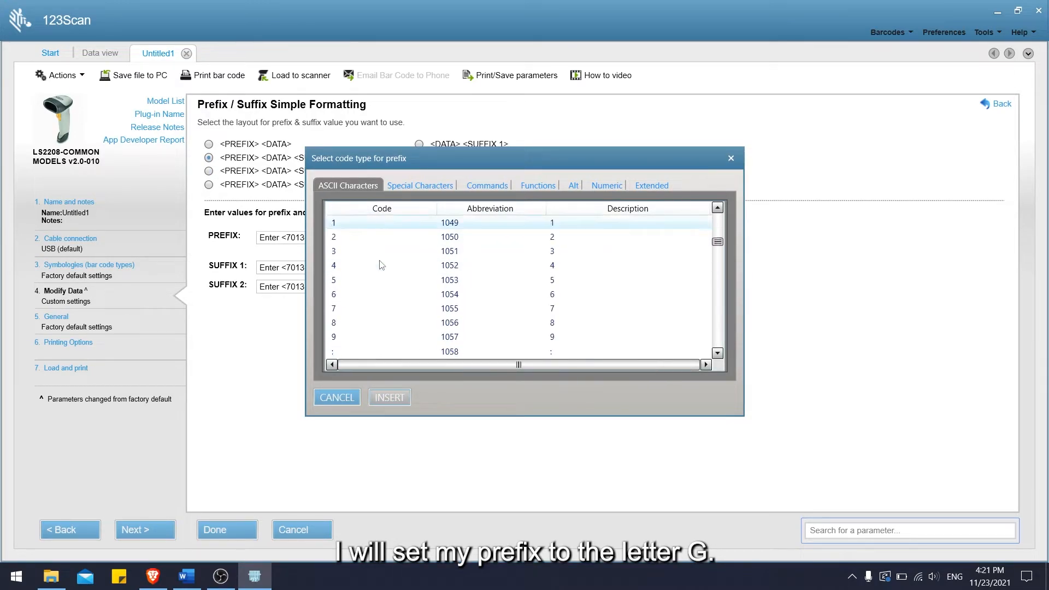
{"action": "left_click", "coordinate": [389, 397]}
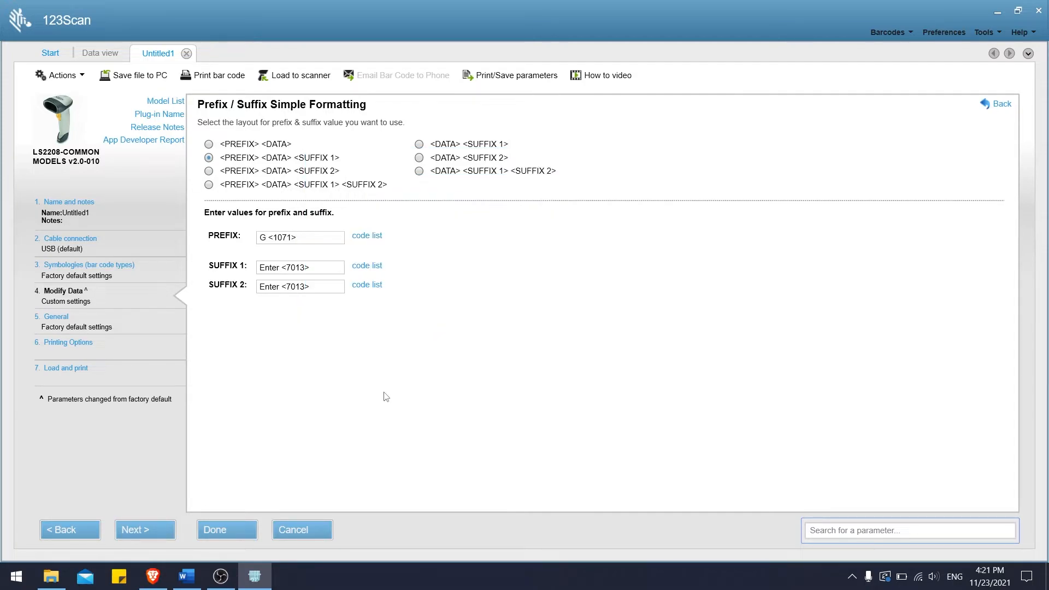
{"action": "mouse_move", "coordinate": [367, 266]}
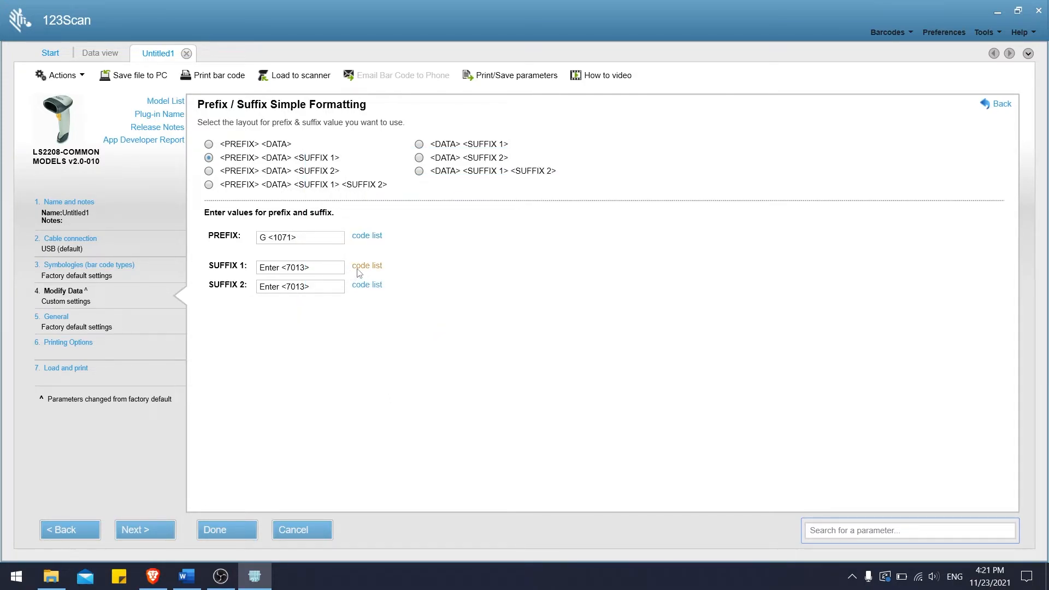
{"action": "left_click", "coordinate": [367, 265]}
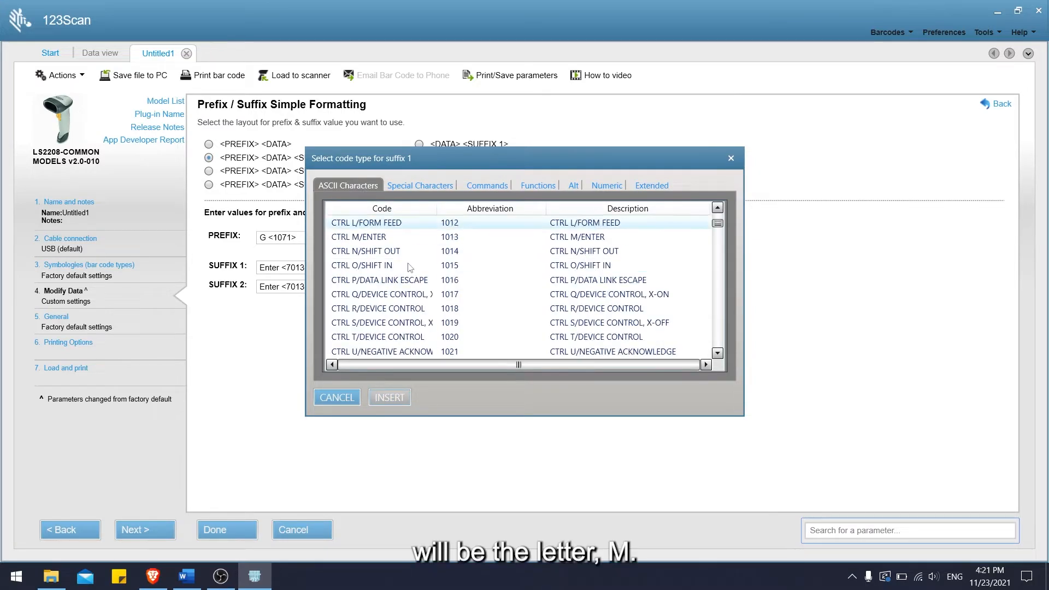
{"action": "scroll", "scroll_direction": "down", "scroll_amount": 3}
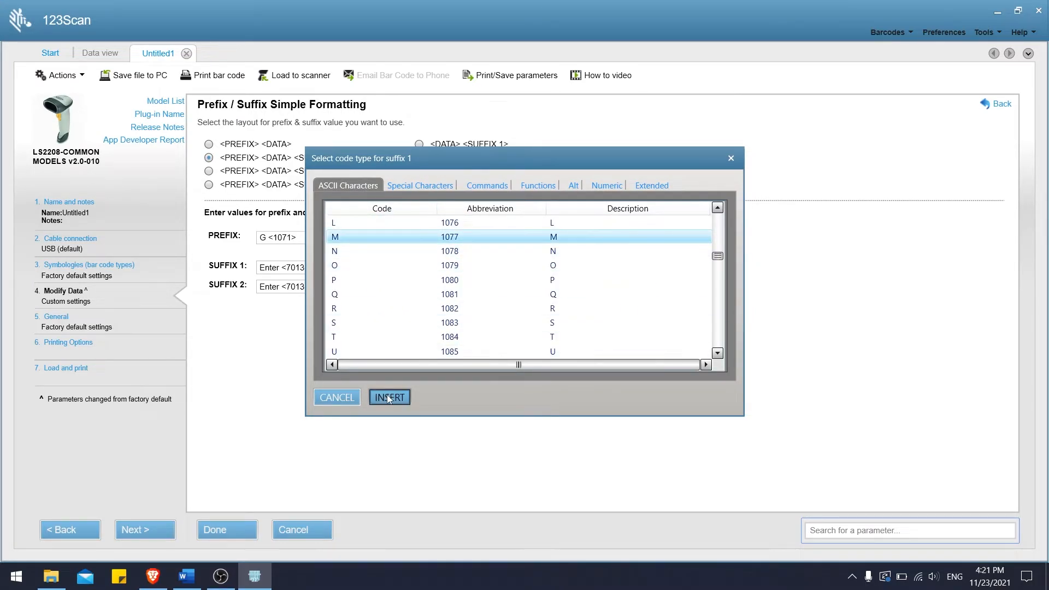
{"action": "left_click", "coordinate": [389, 397]}
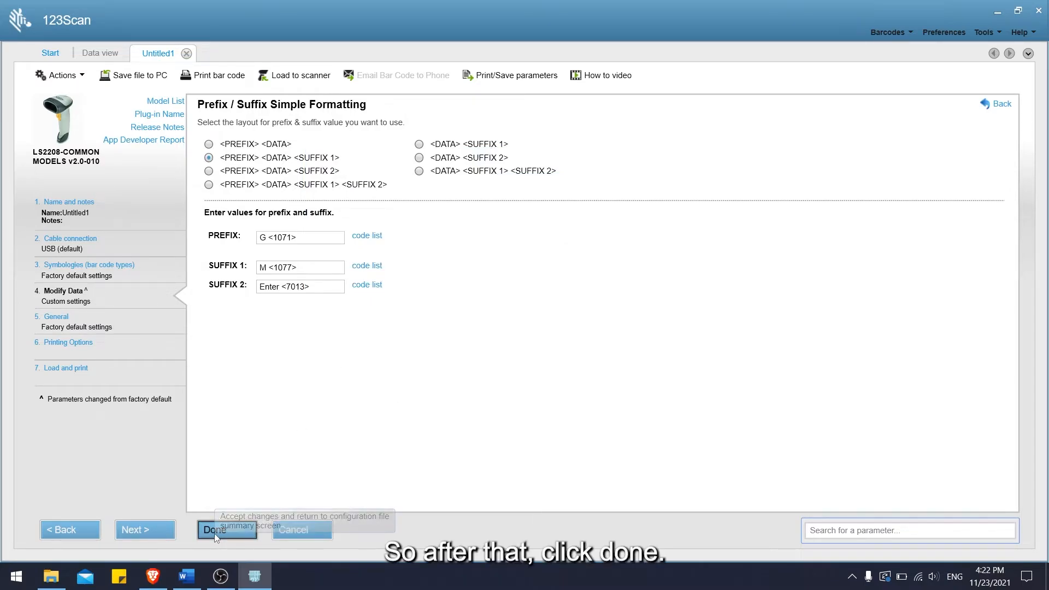
Accept the formatting and upload configuration Untitled1 to the listed LS2208 scanner.
{"action": "left_click", "coordinate": [213, 529]}
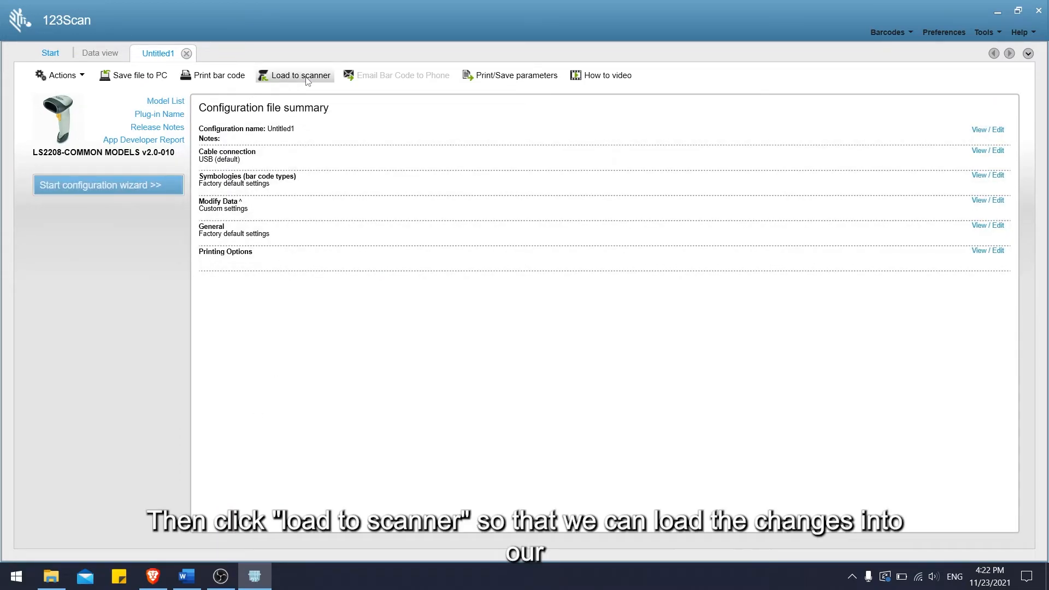
{"action": "left_click", "coordinate": [300, 76]}
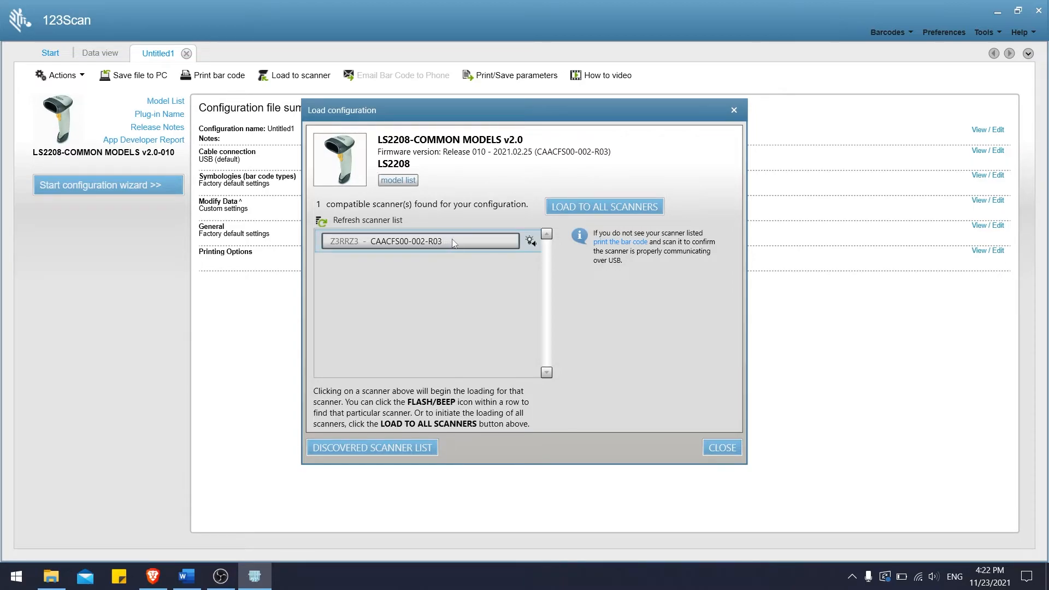
{"action": "left_click", "coordinate": [415, 240]}
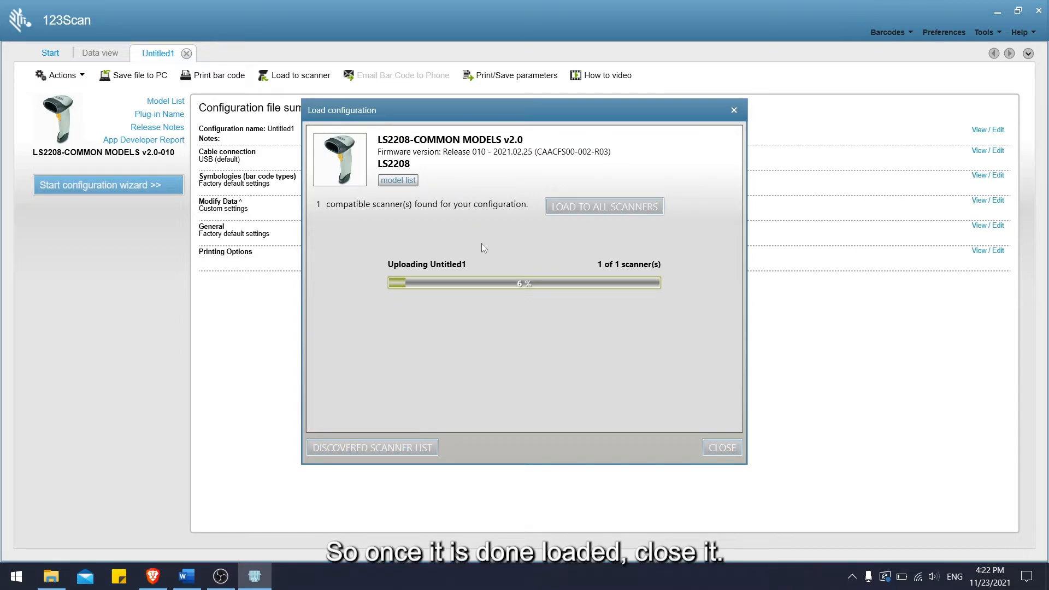
{"action": "mouse_move", "coordinate": [721, 447]}
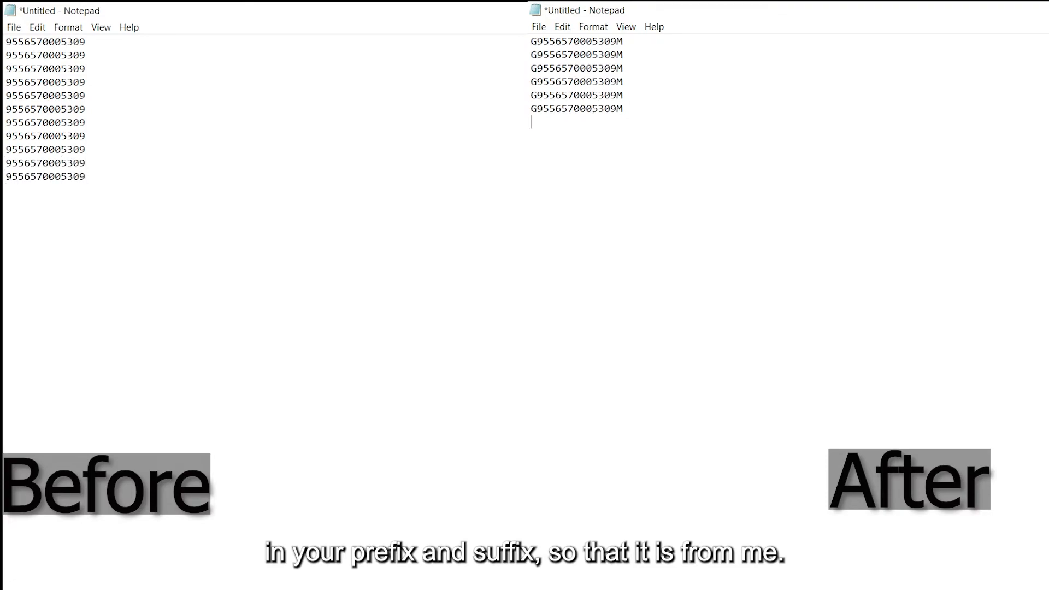
{"action": "type", "text": "G9556570005309M"}
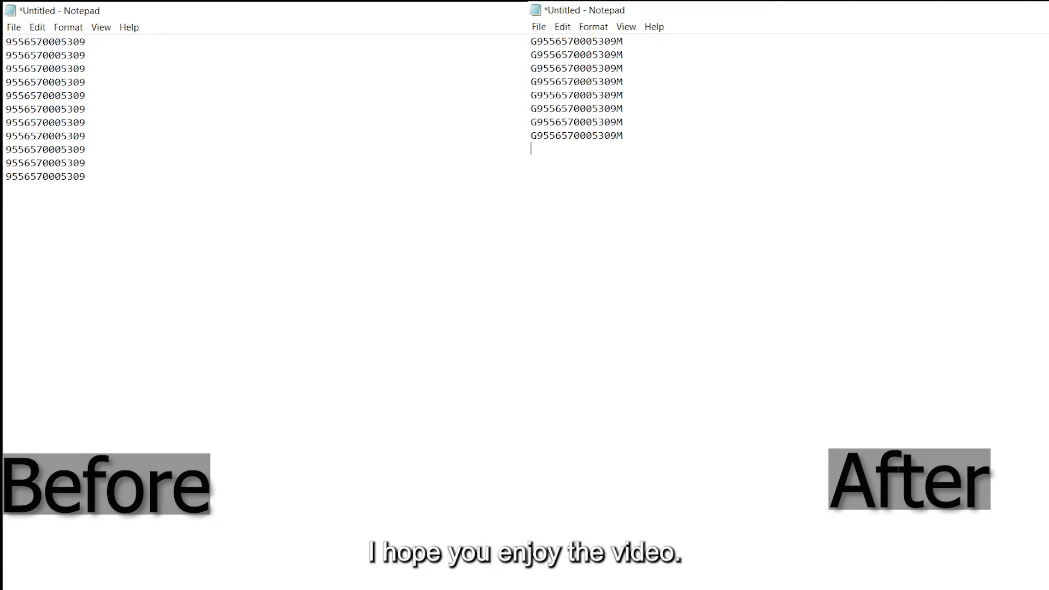
{"action": "type", "text": "G9556570"}
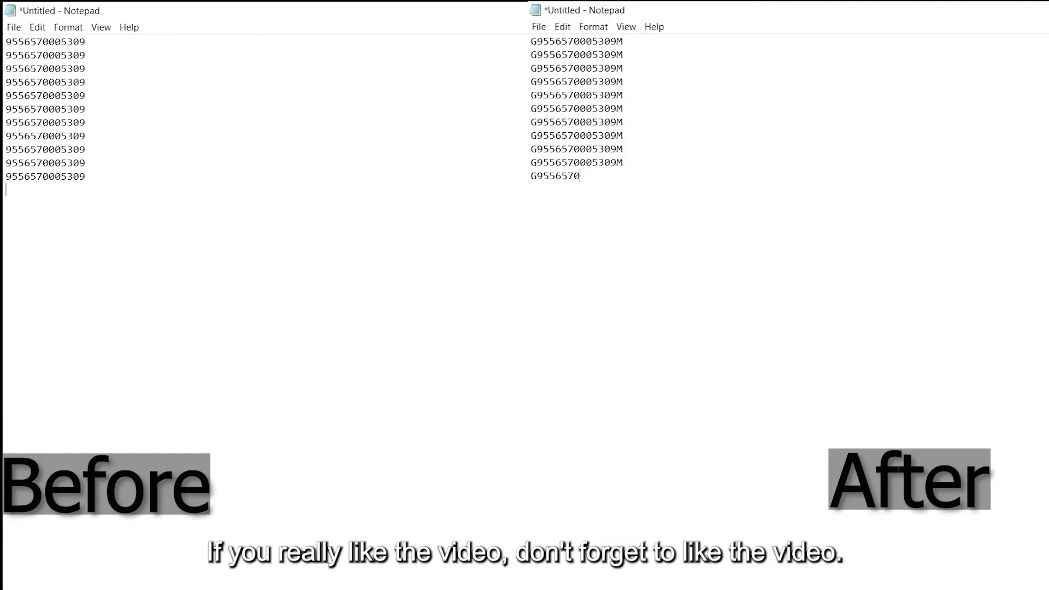